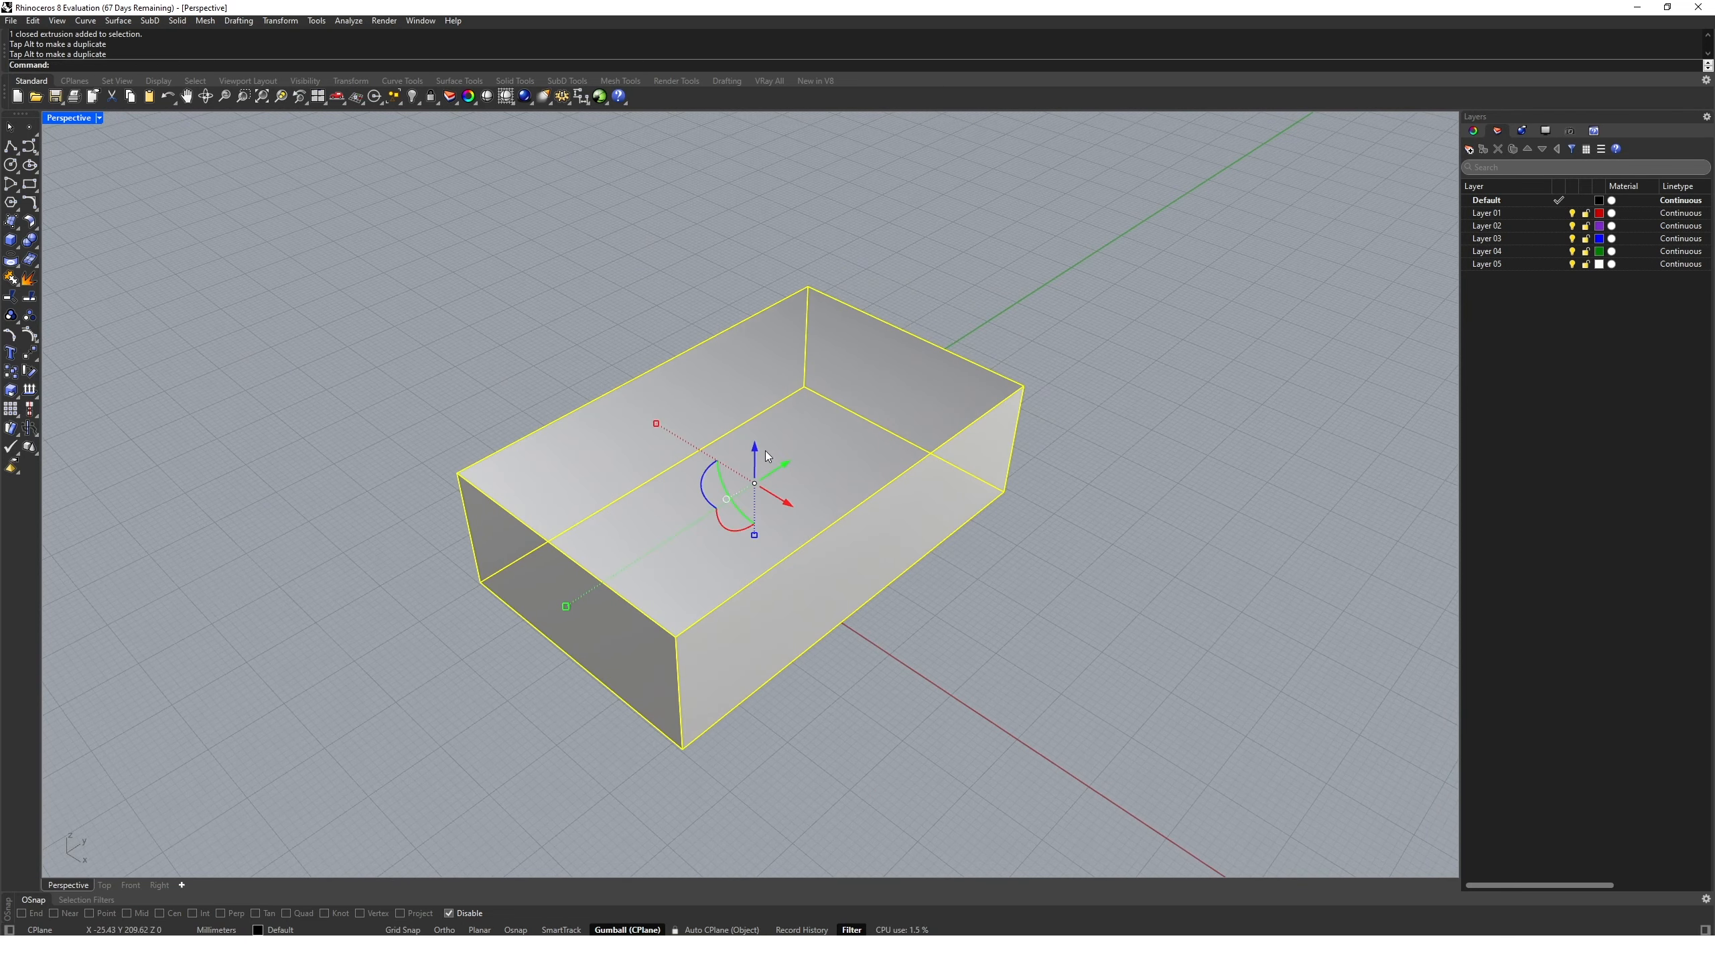
# Undo the last Gumball move so the box returns to its previous position.
pyautogui.press('ctrl+z')
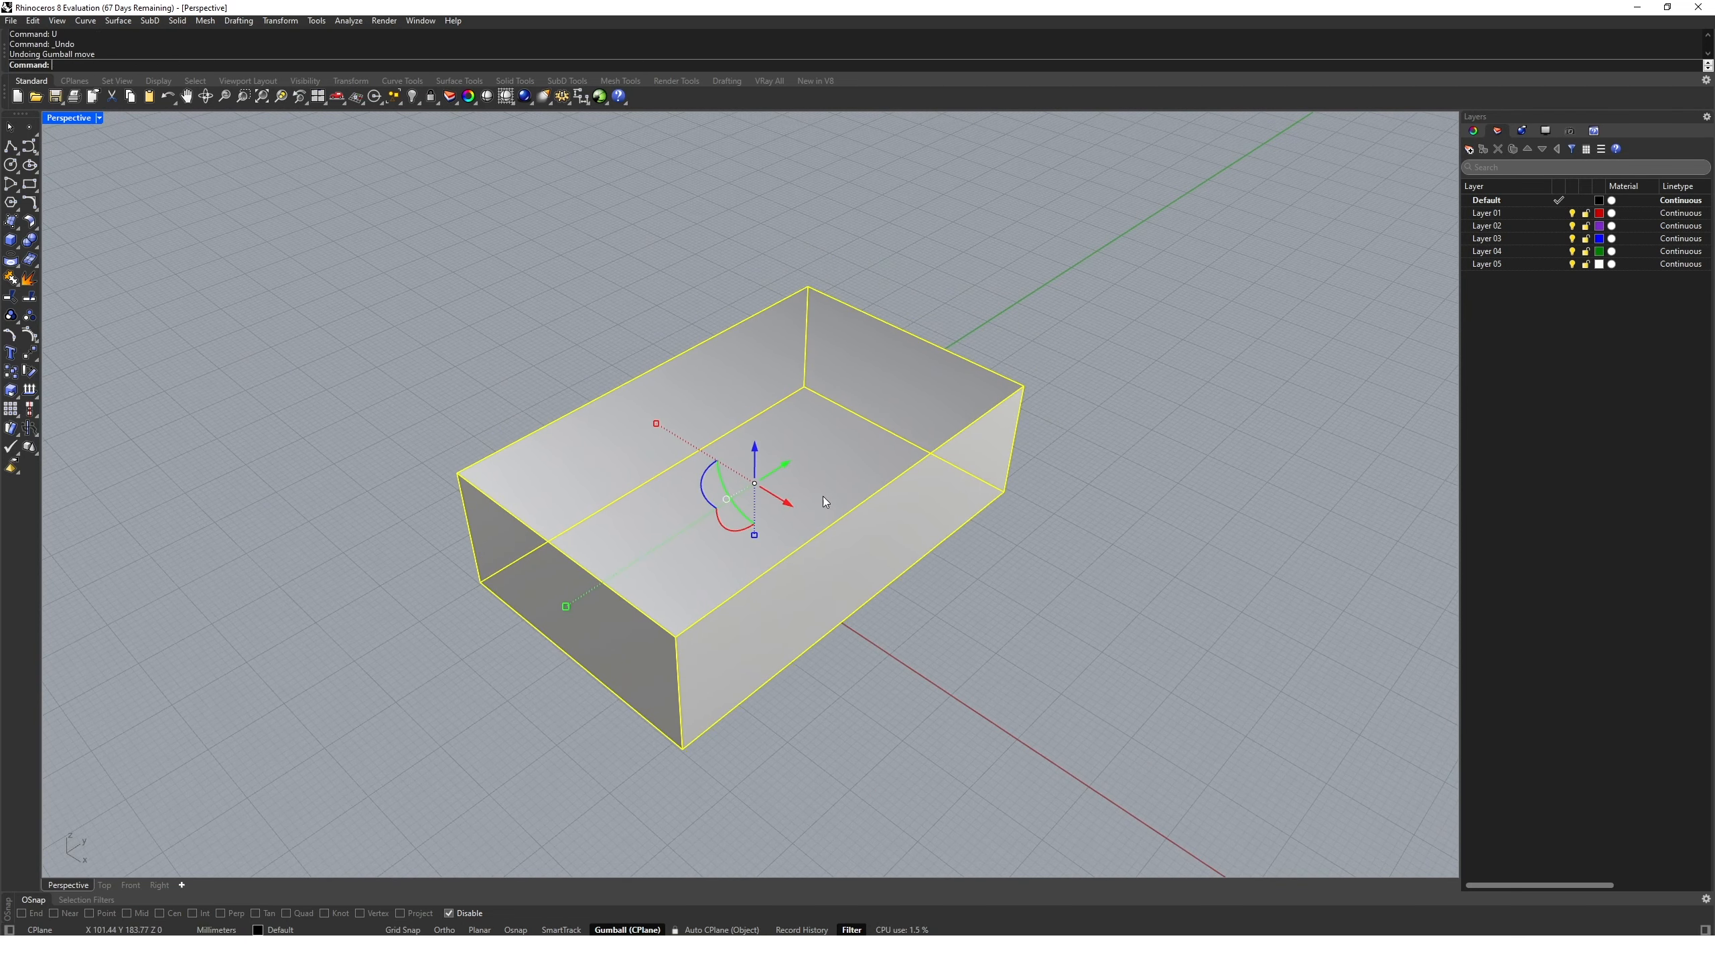
pyautogui.moveTo(923, 571)
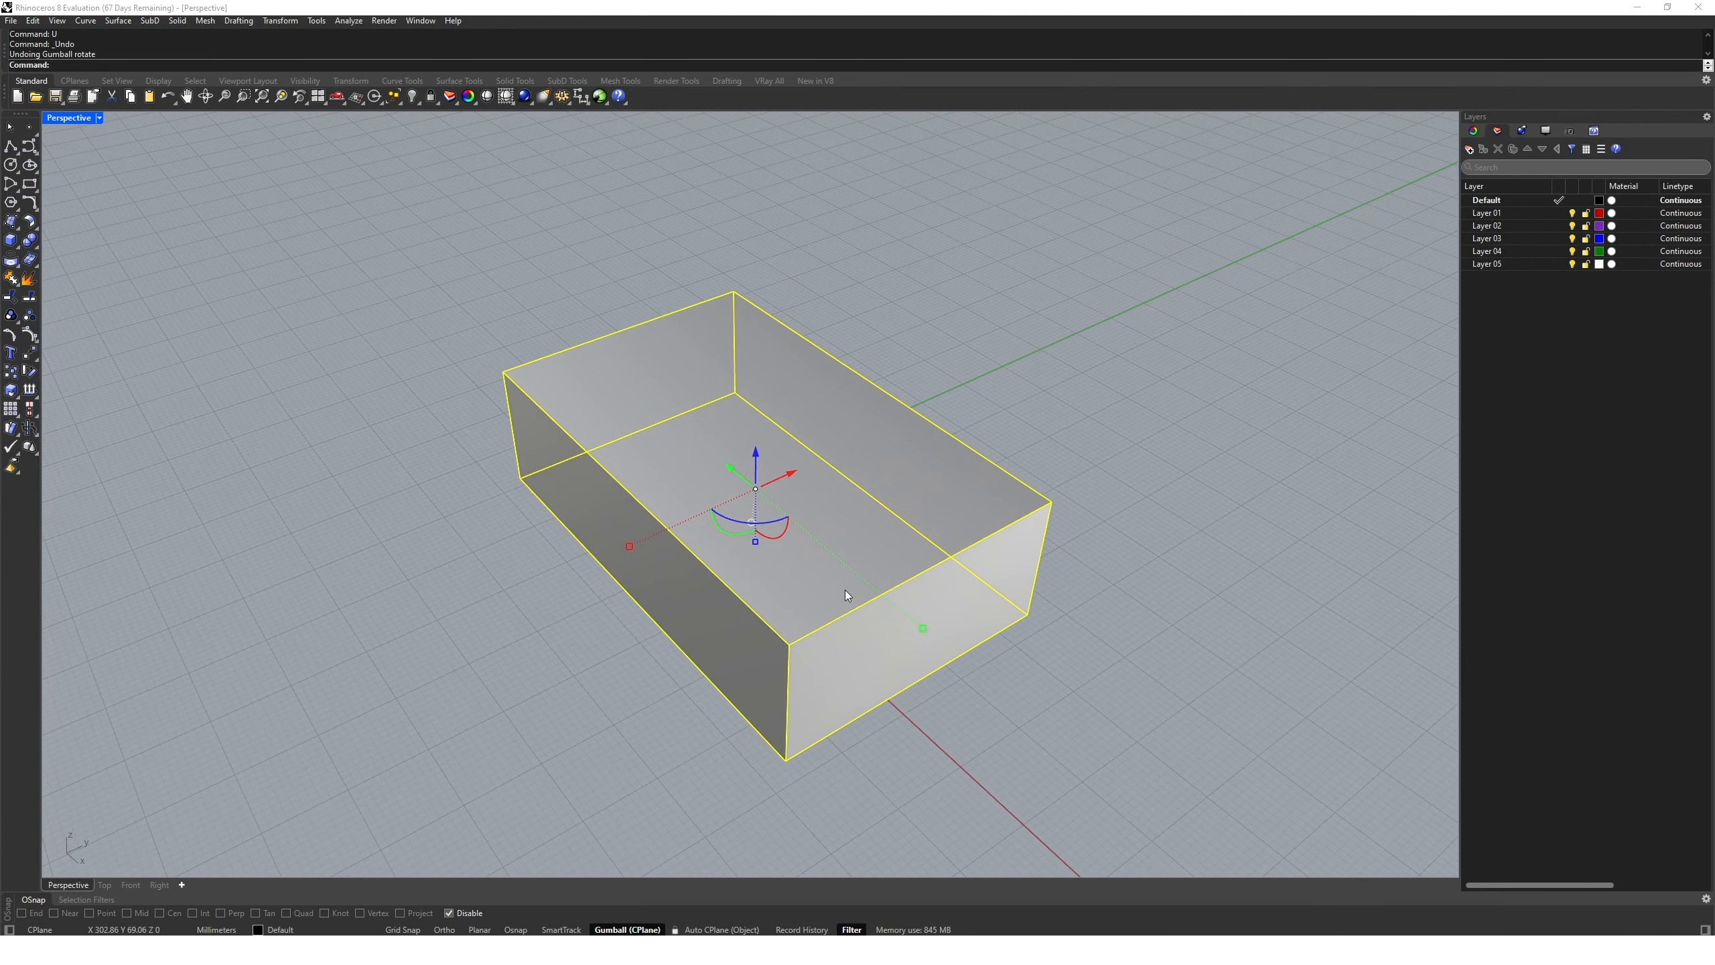
pyautogui.moveTo(637, 557)
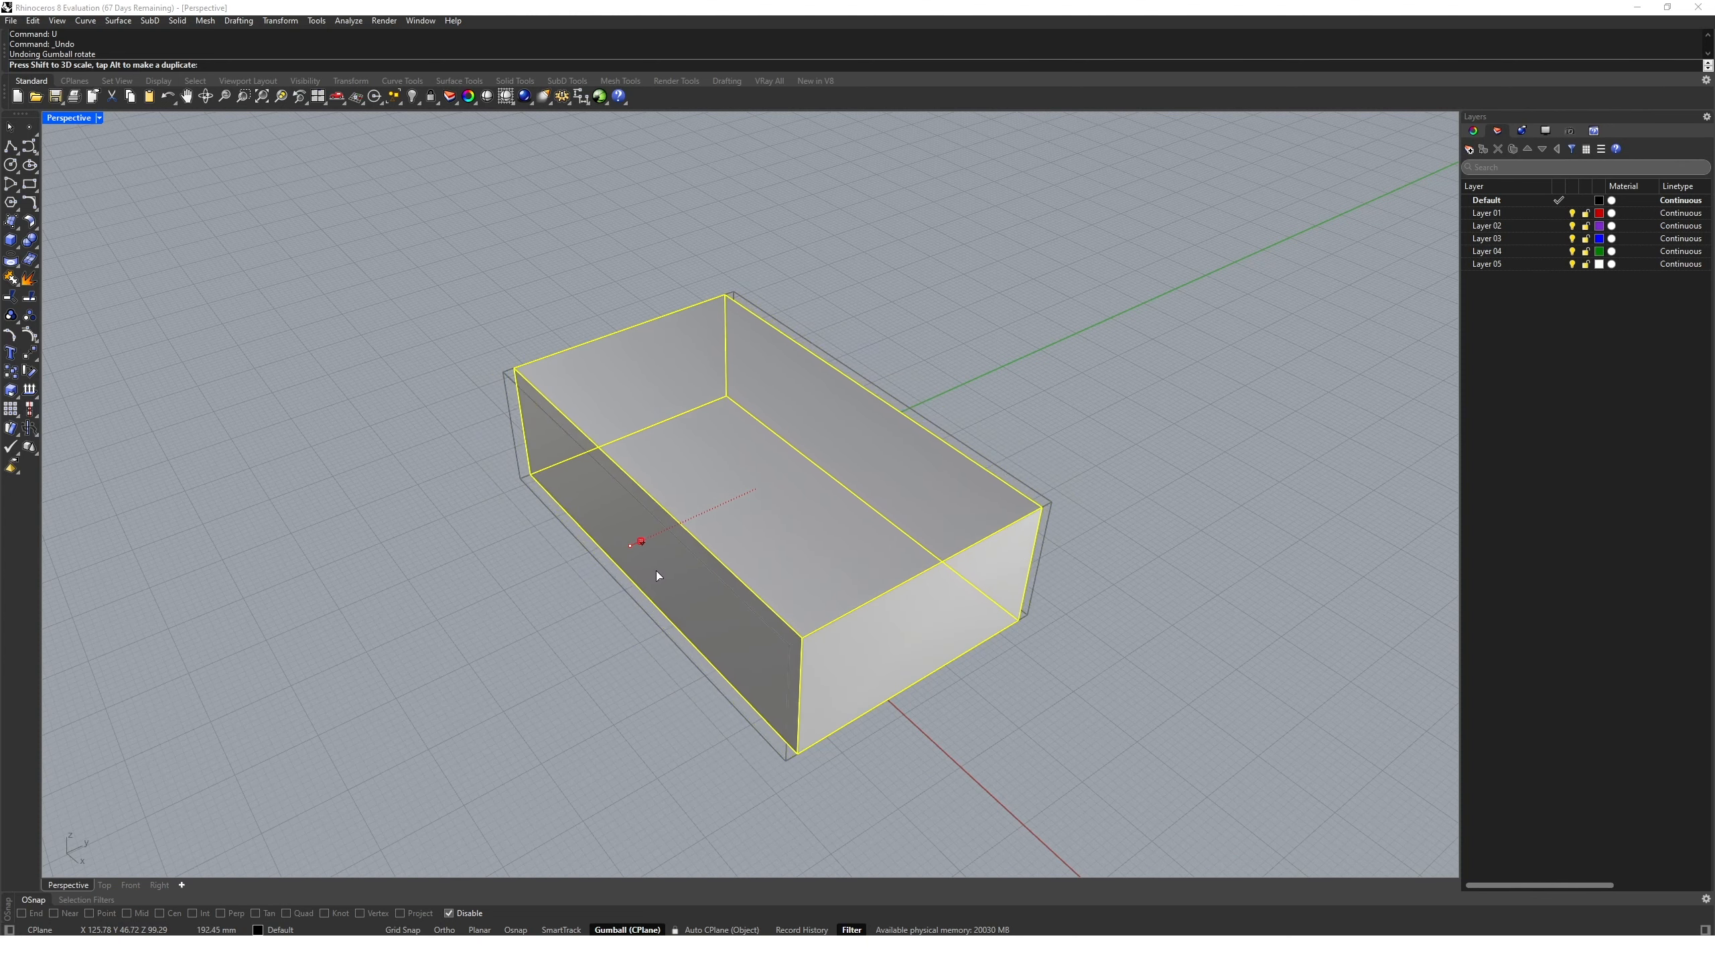
# Undo the box's rotation before scaling it down to a compact size.
pyautogui.press('ctrl+z')
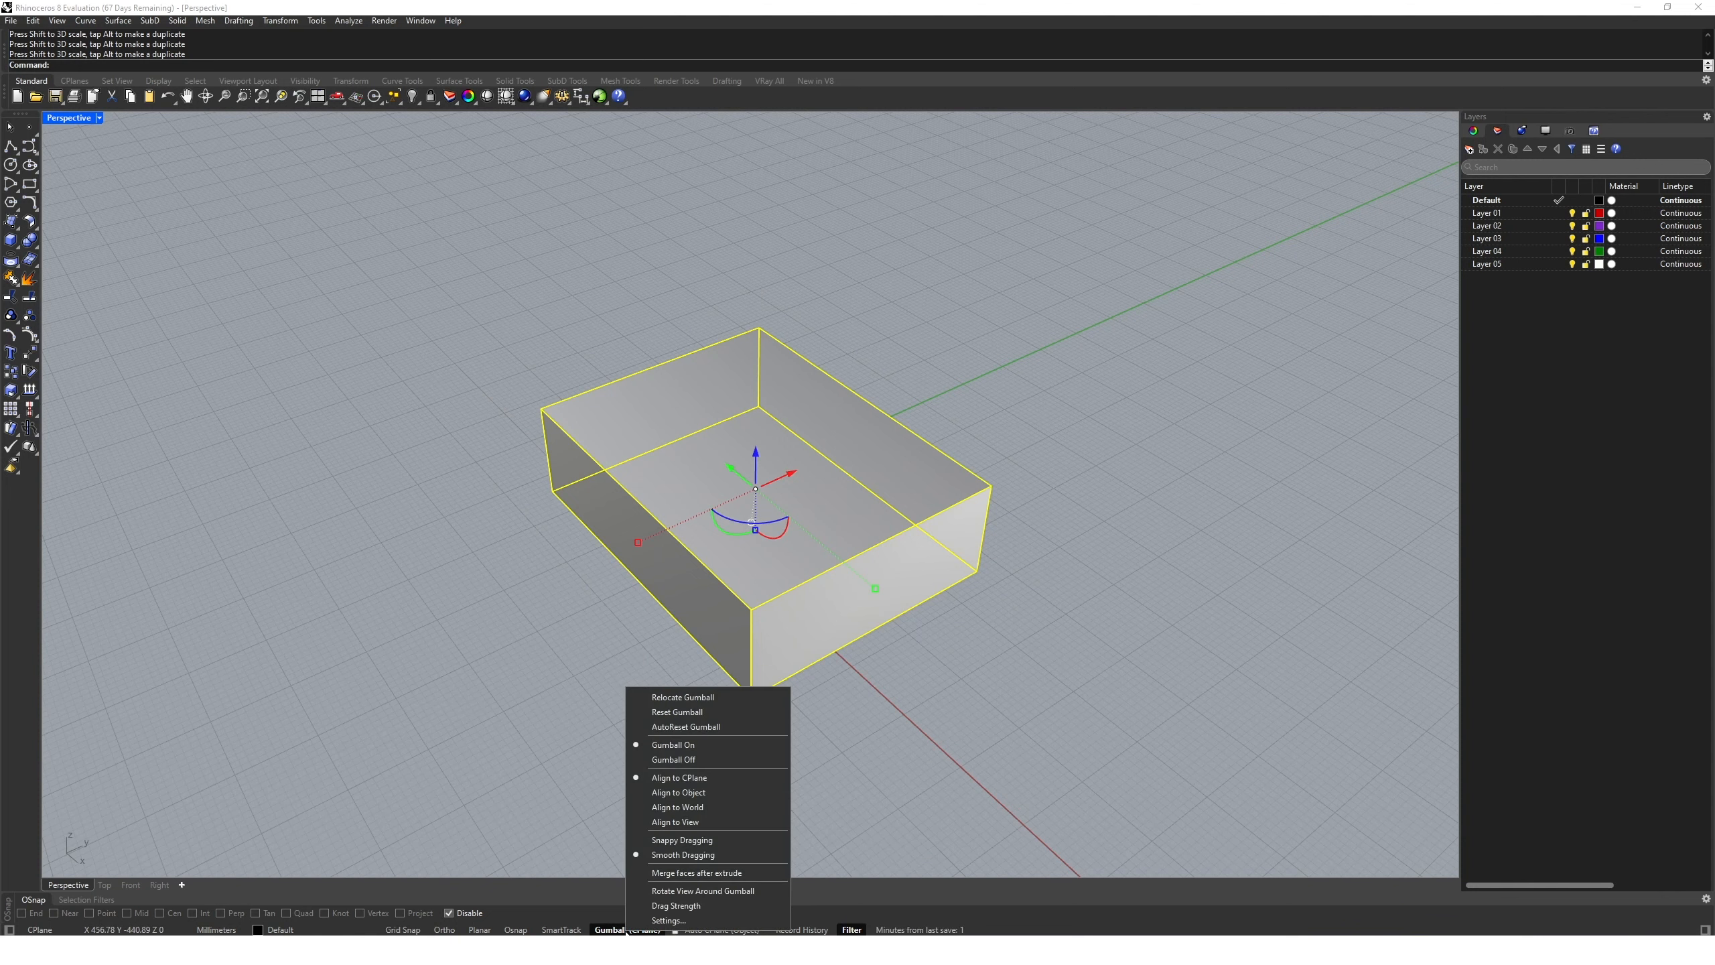
pyautogui.moveTo(958, 723)
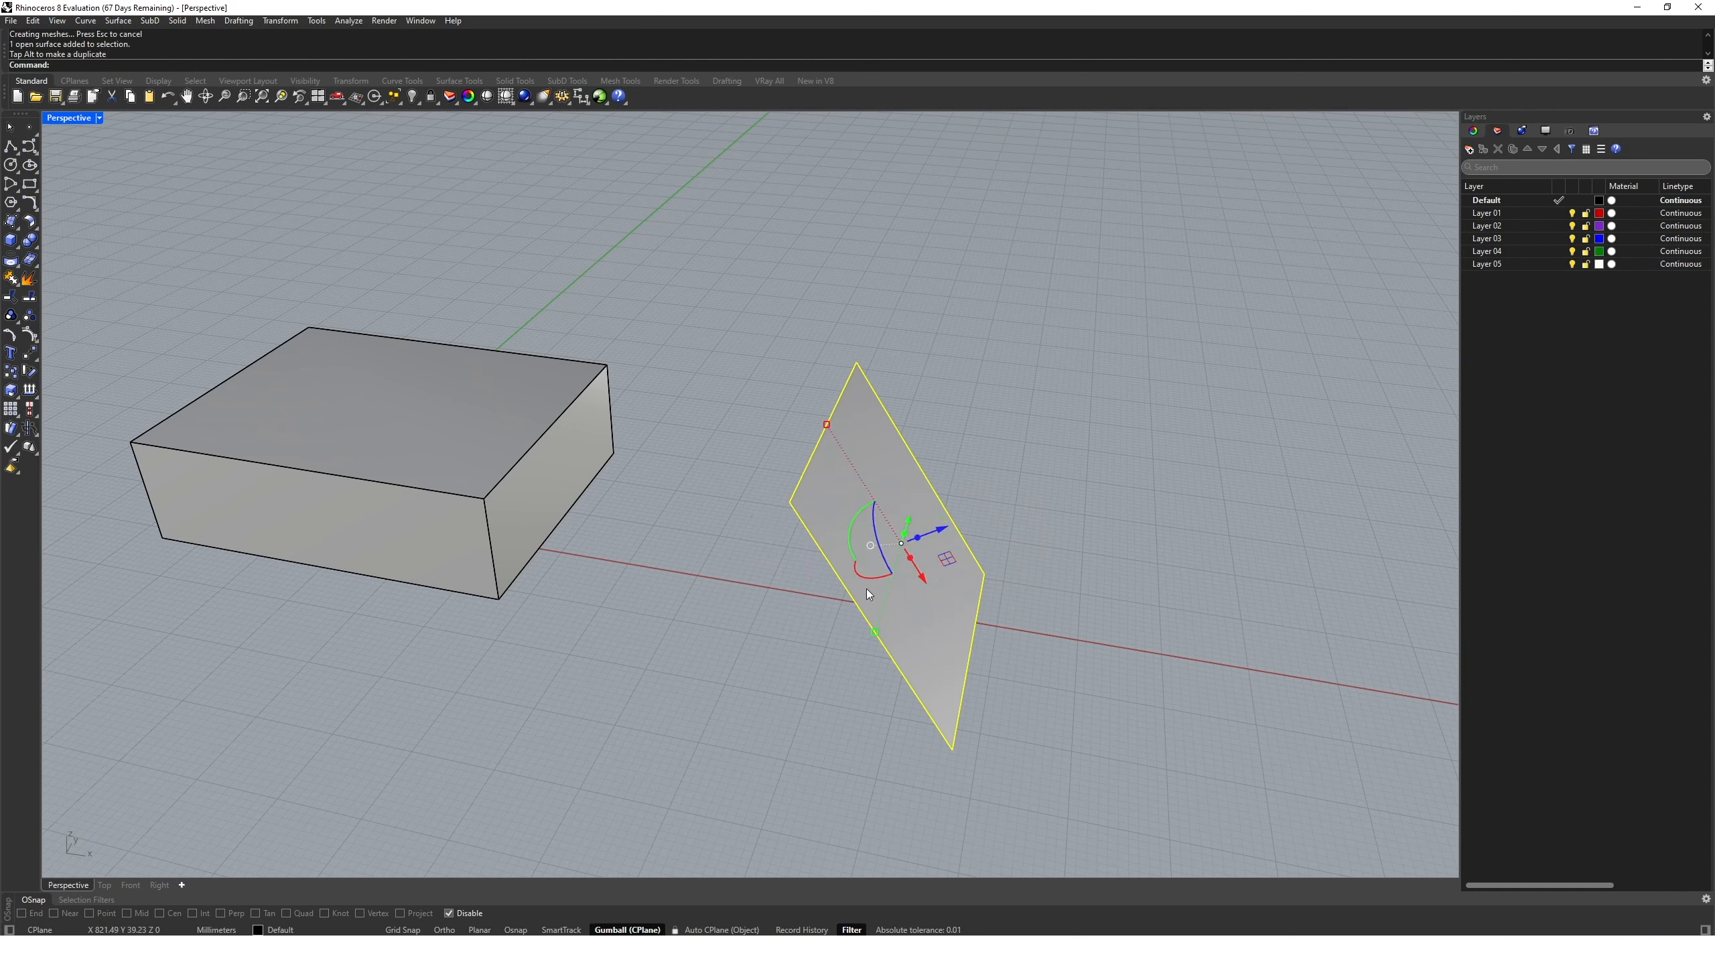
# Select the tilted plane and set the gumball to Align to Object.
pyautogui.click(1089, 472)
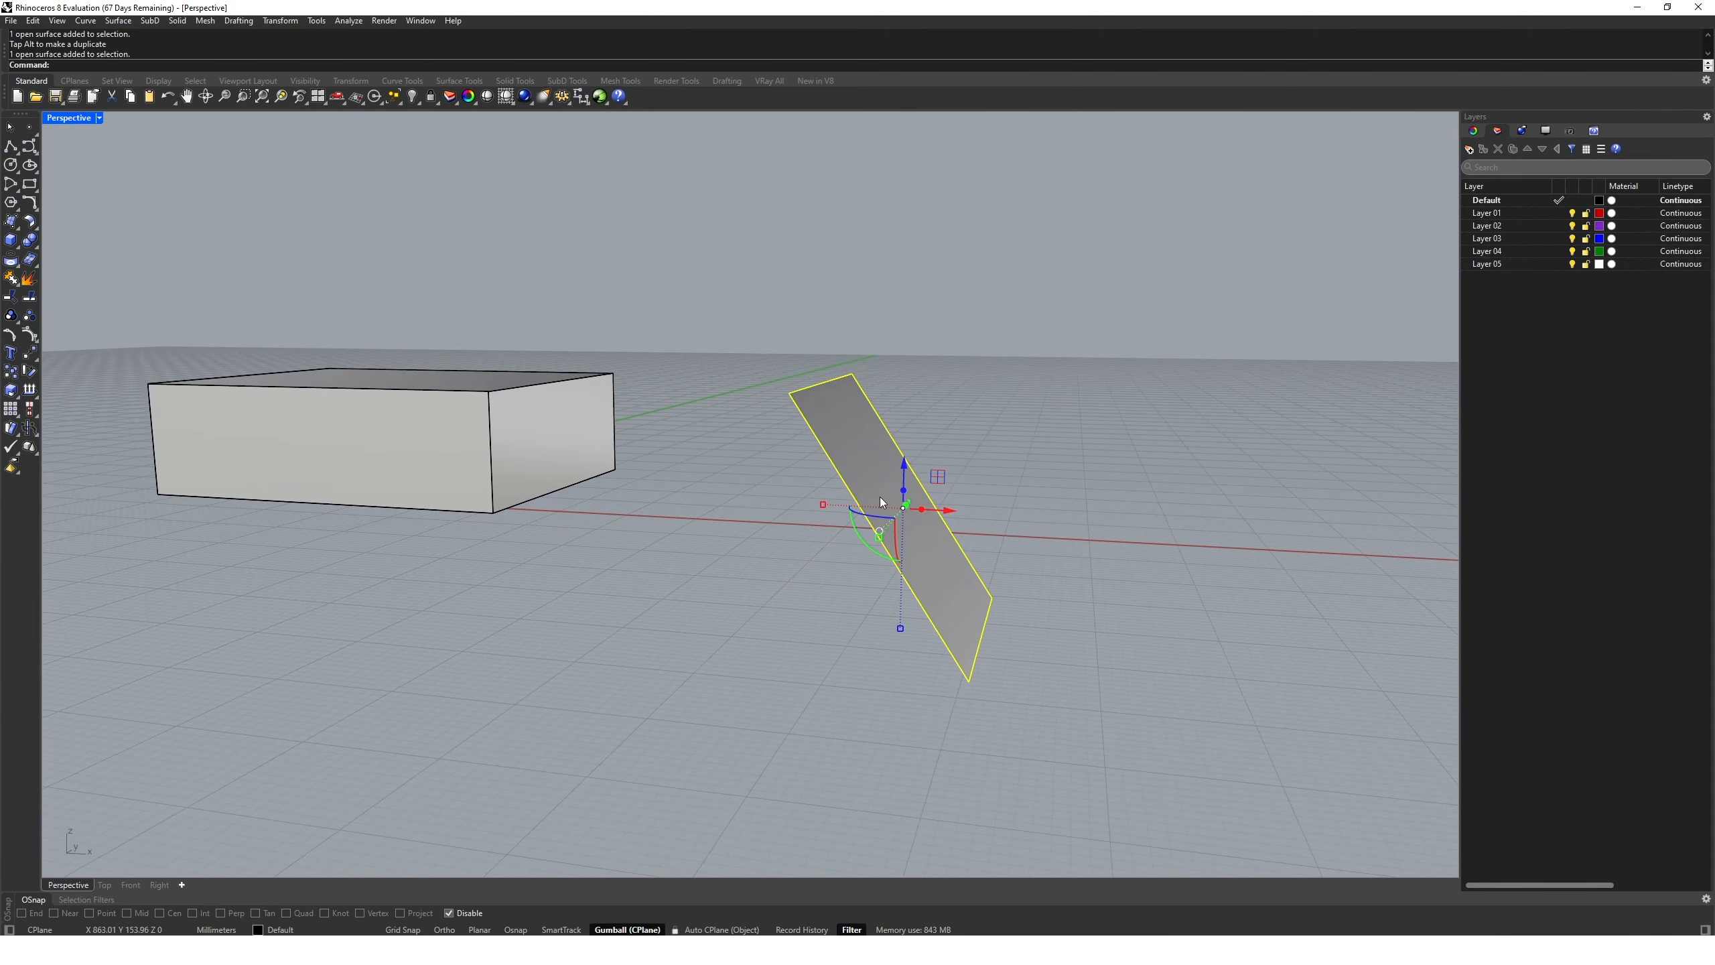
pyautogui.moveTo(1069, 493)
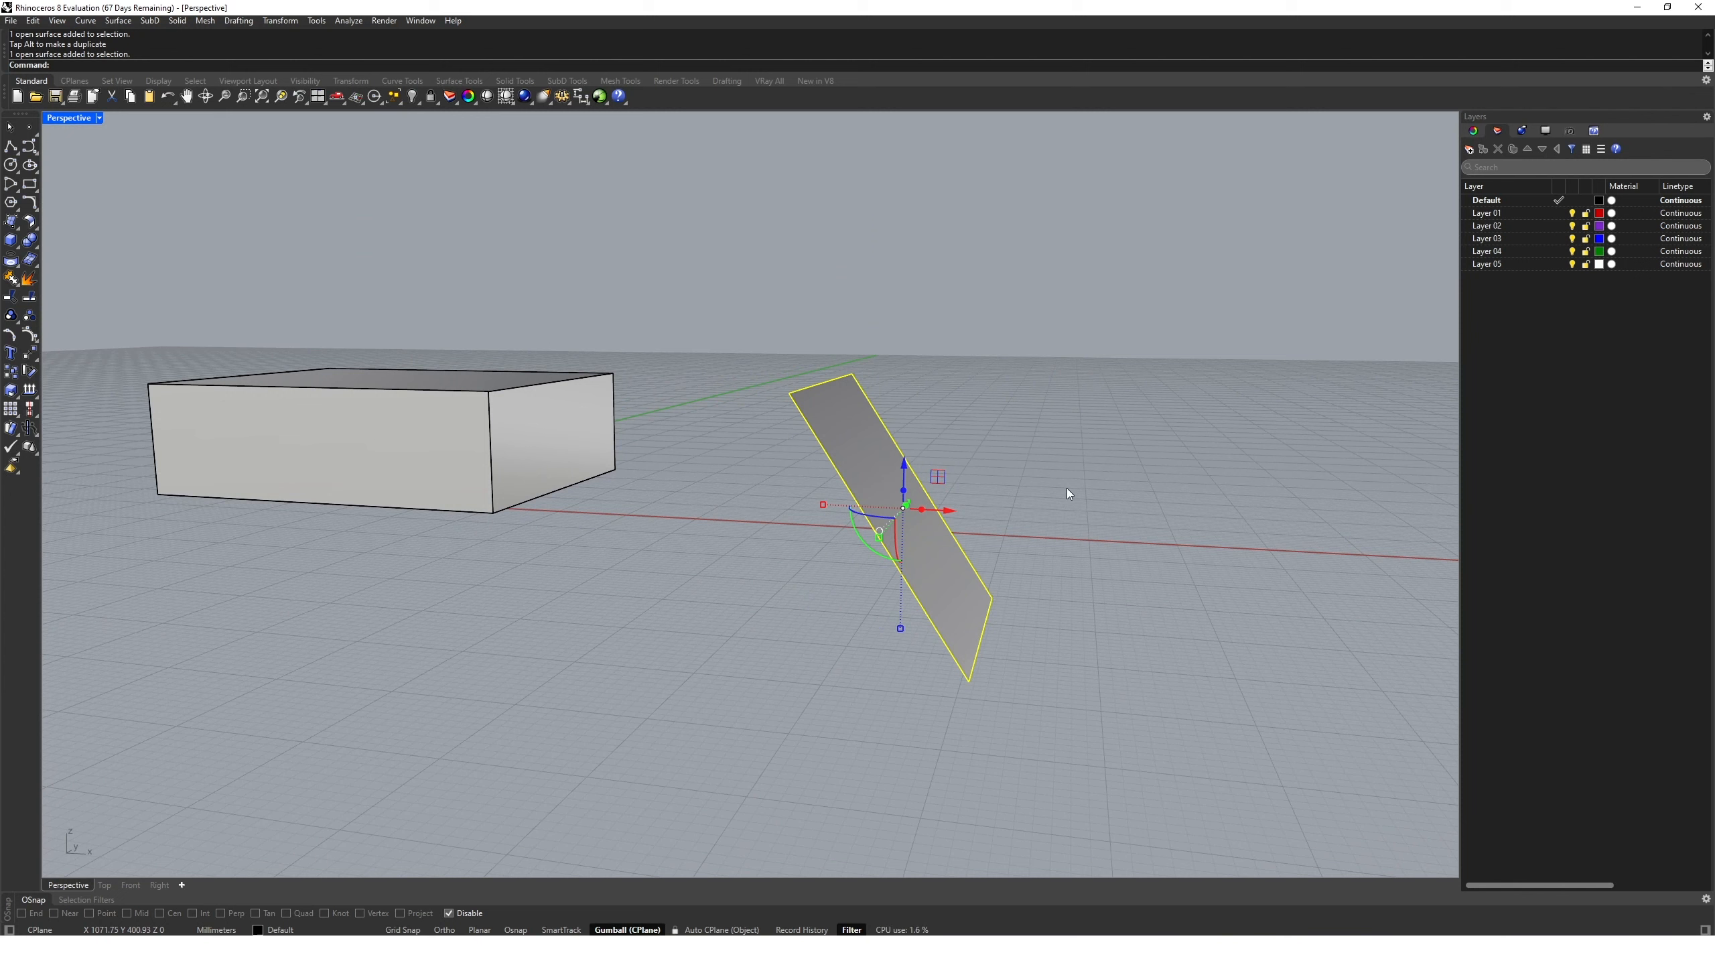
pyautogui.moveTo(672, 870)
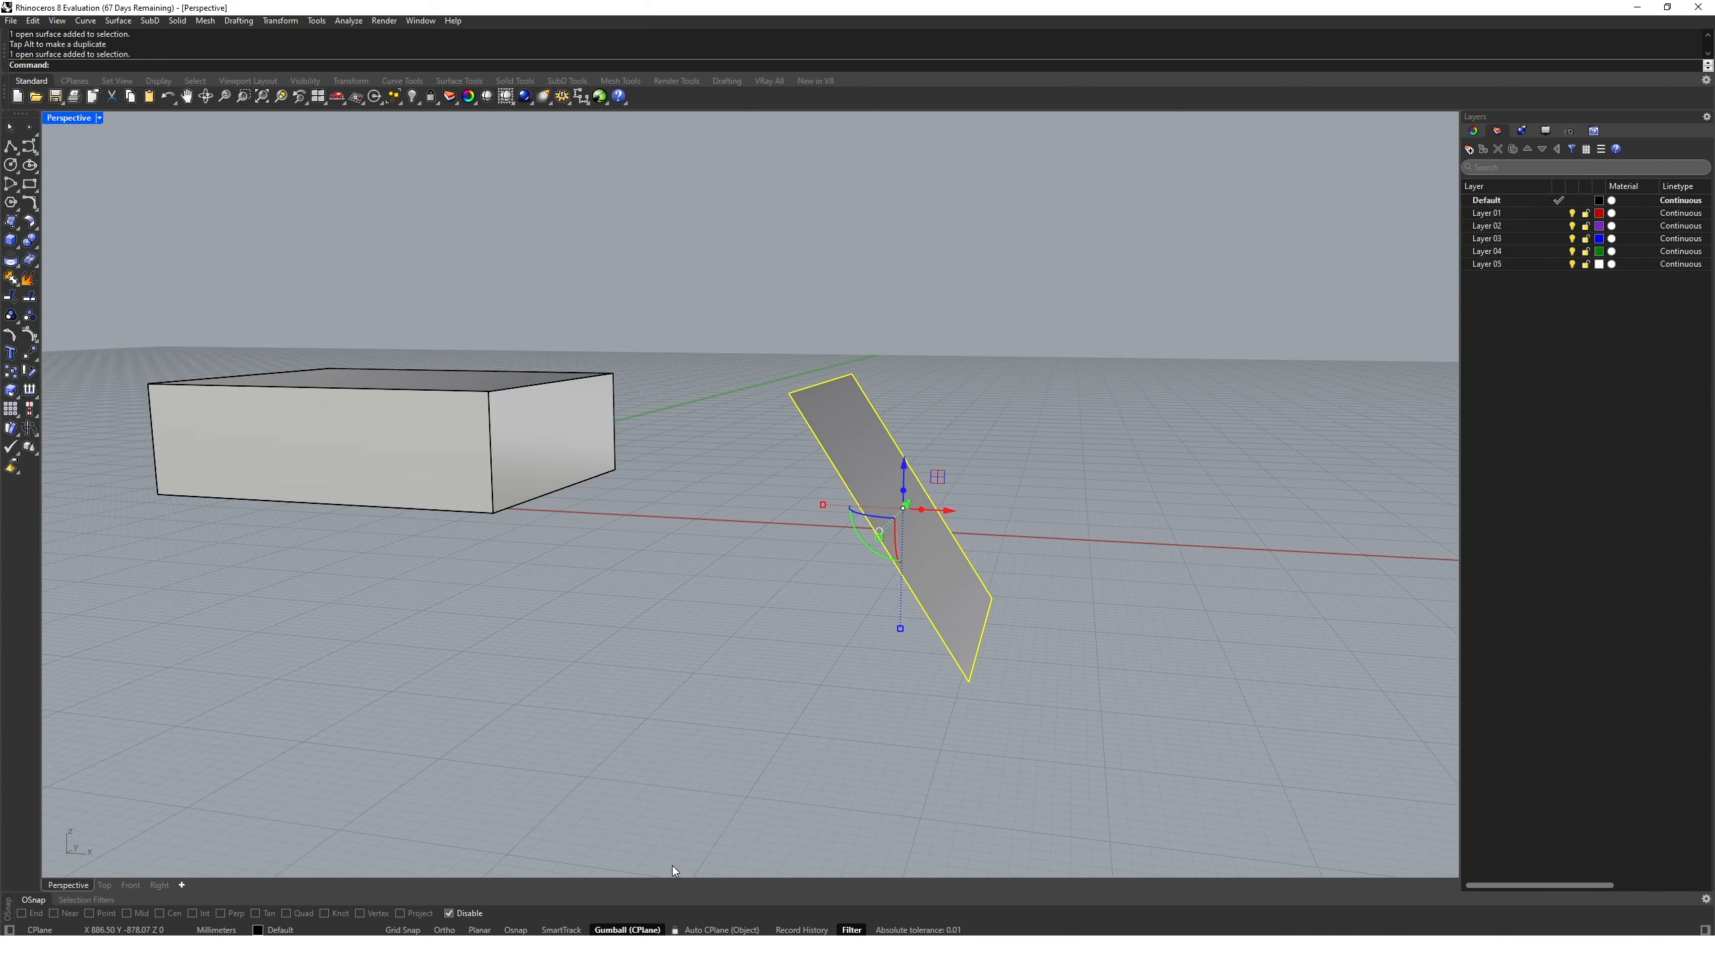
pyautogui.click(627, 928)
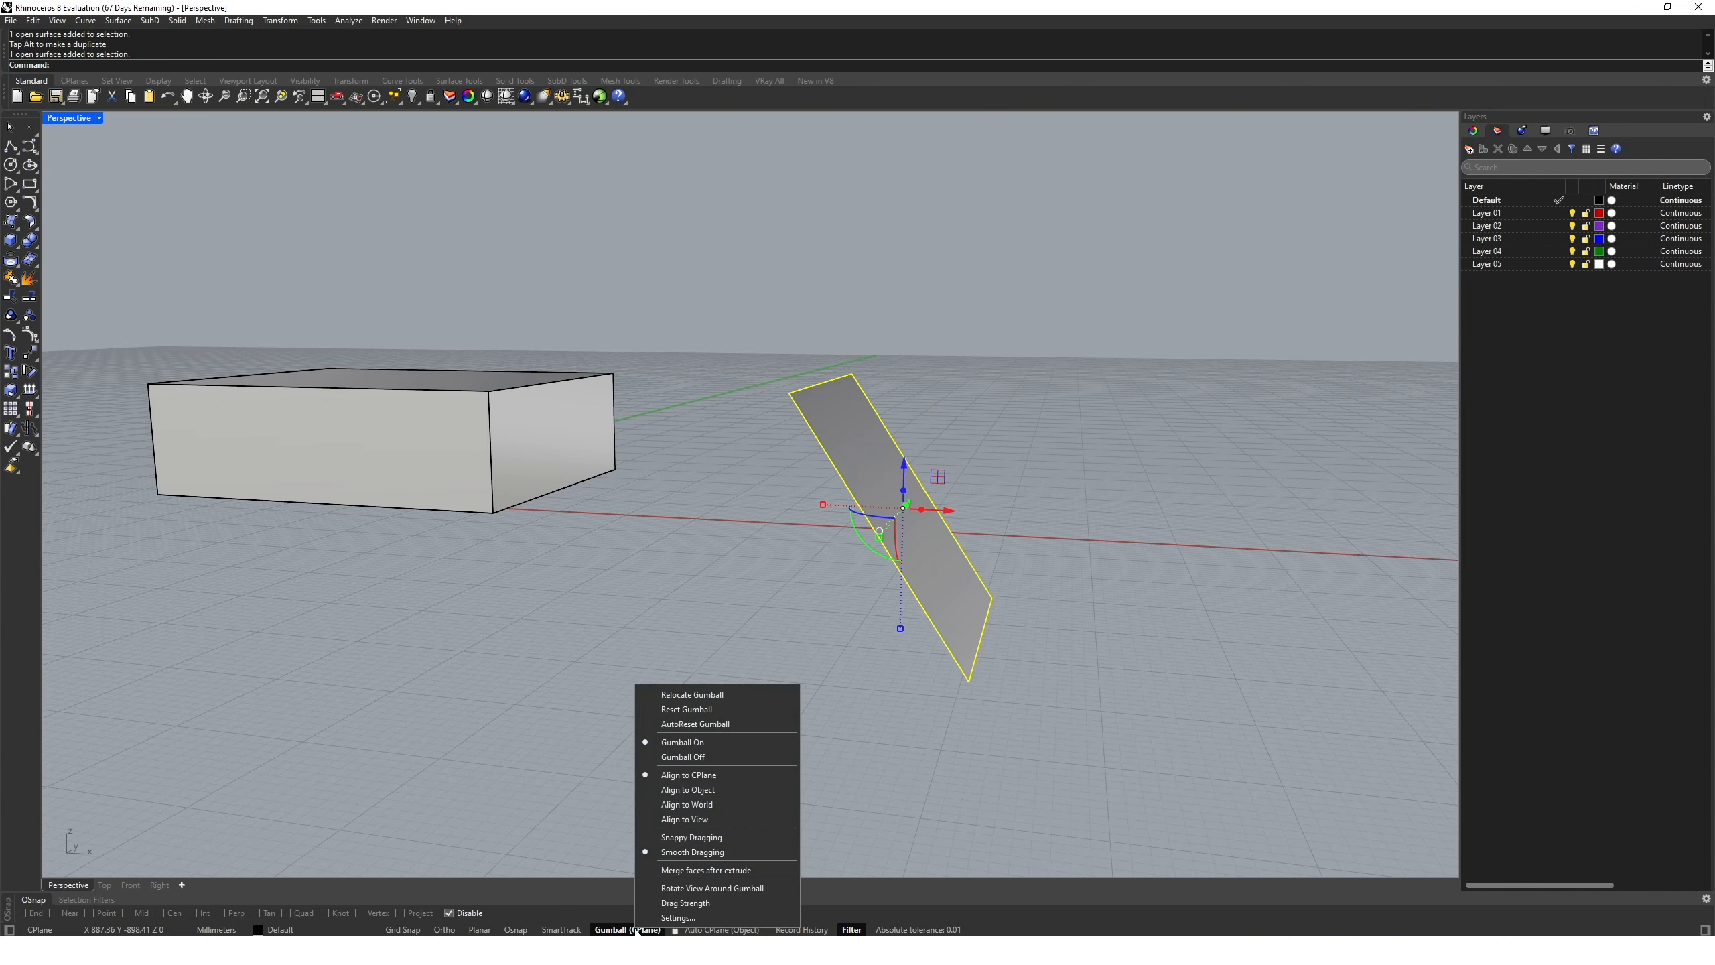
pyautogui.click(687, 789)
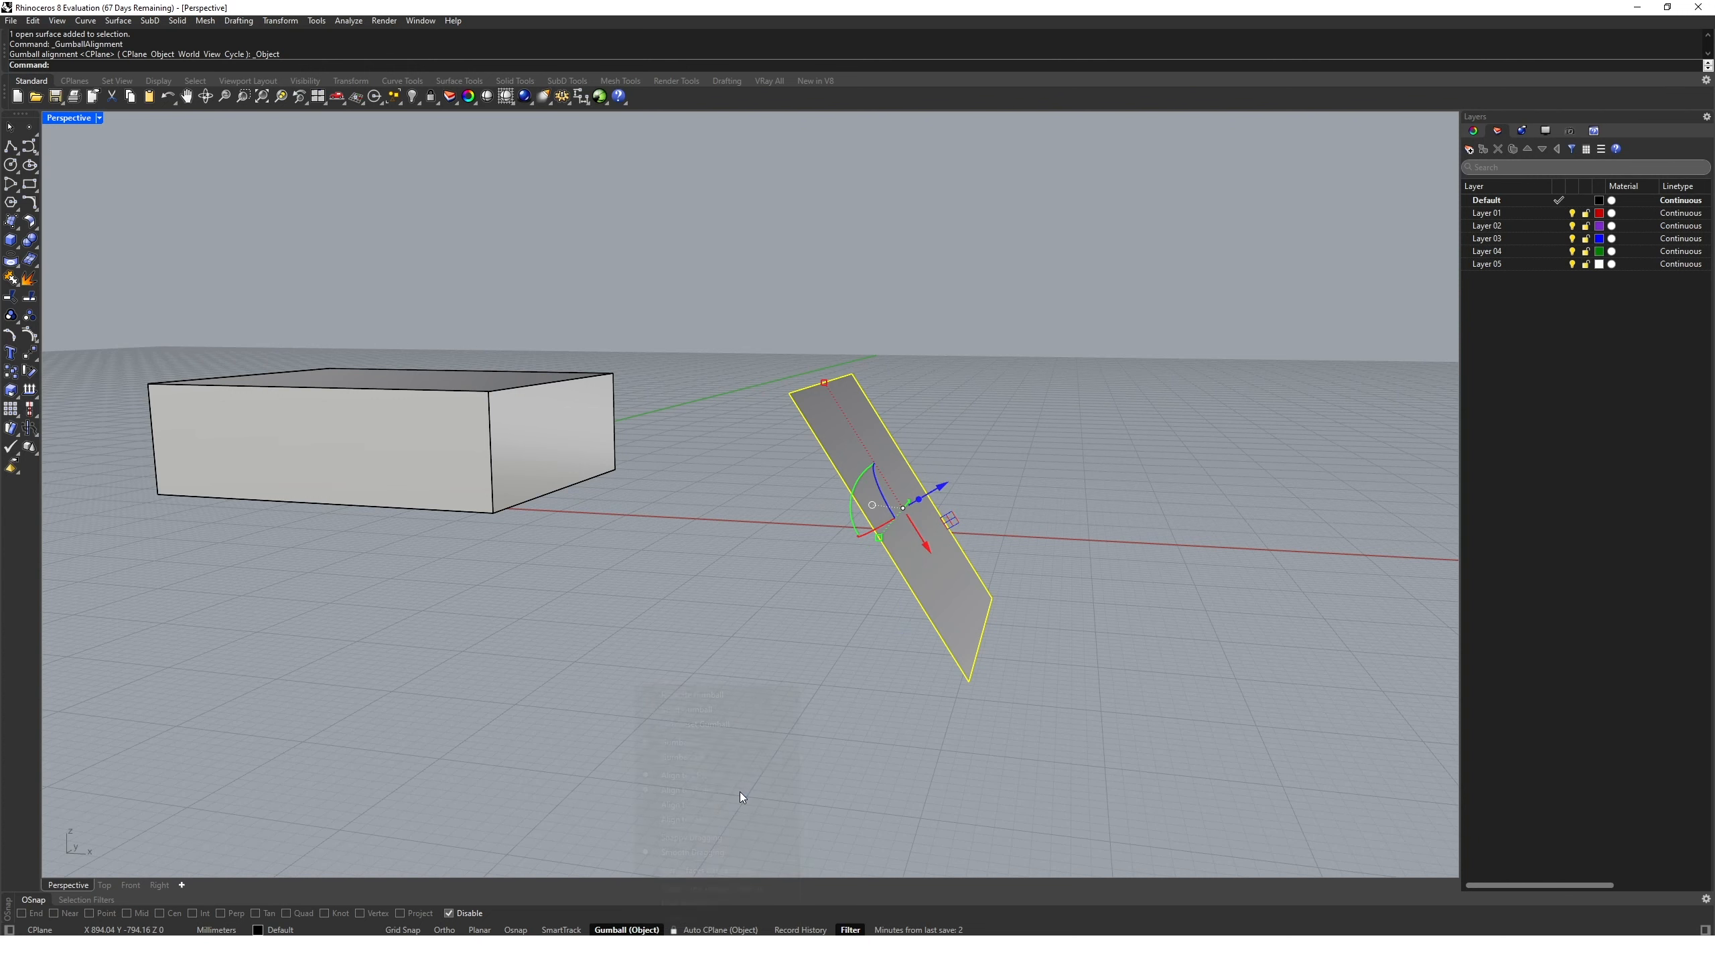